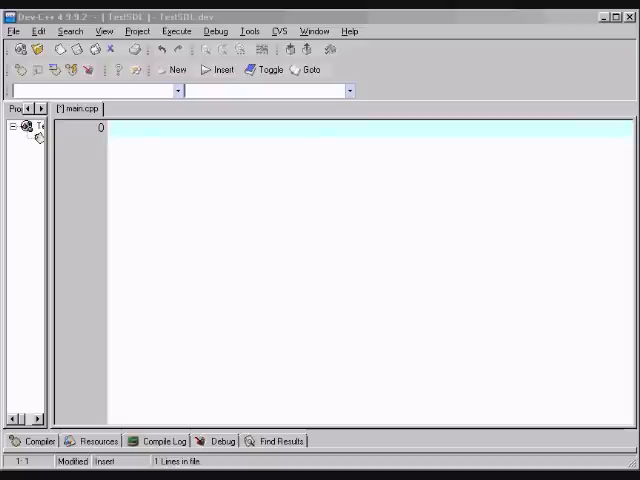
pyautogui.moveTo(584, 326)
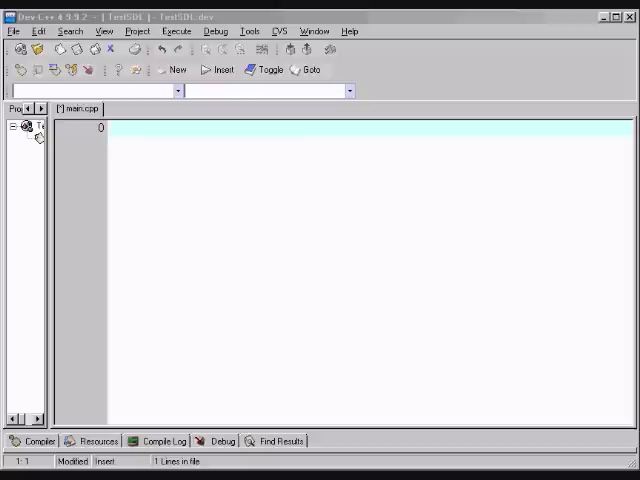
pyautogui.moveTo(453, 250)
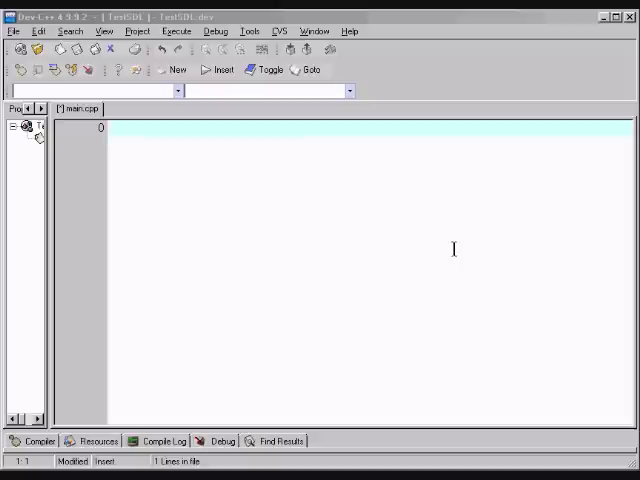
# - Open hello.bmp from the TestSDL project folder to view the image
pyautogui.click(13, 31)
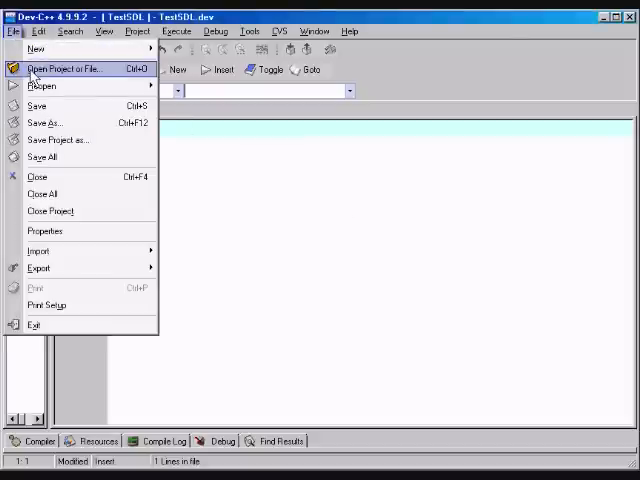
pyautogui.click(64, 68)
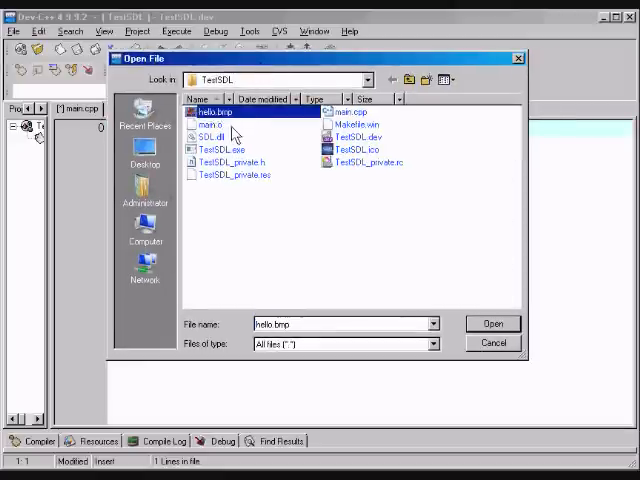
pyautogui.rightClick(205, 111)
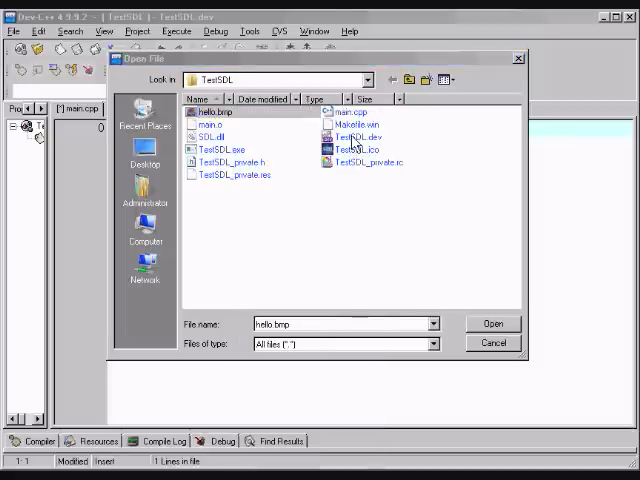
pyautogui.click(492, 323)
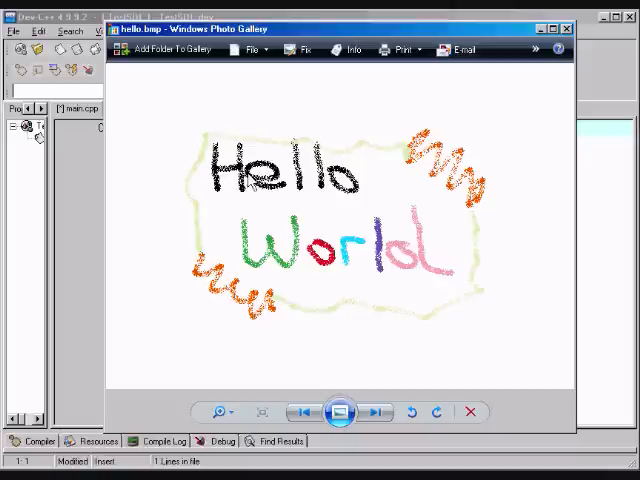
pyautogui.moveTo(372, 322)
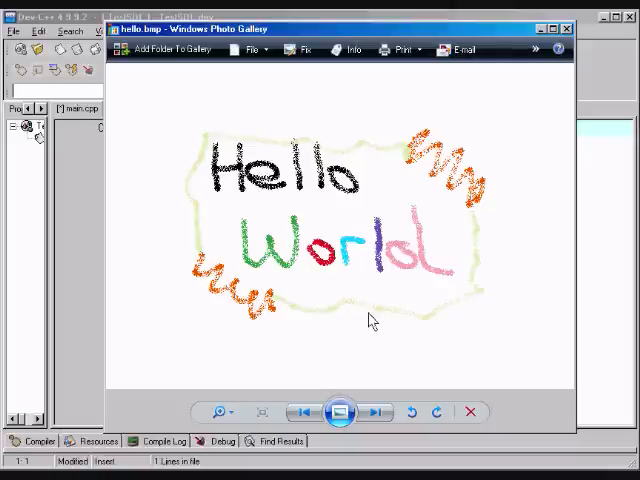
pyautogui.moveTo(295, 302)
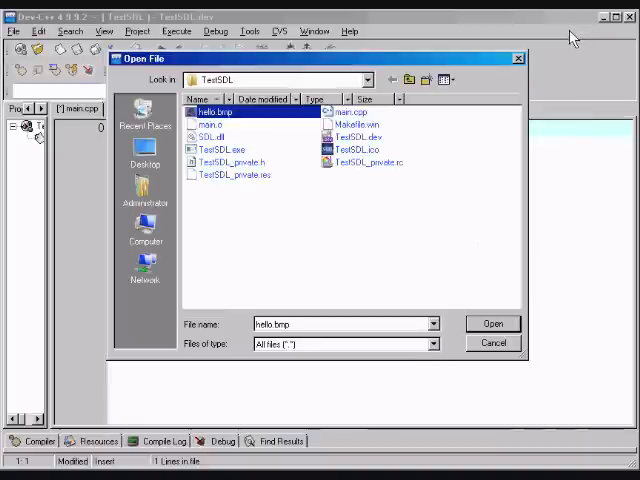
pyautogui.moveTo(498, 80)
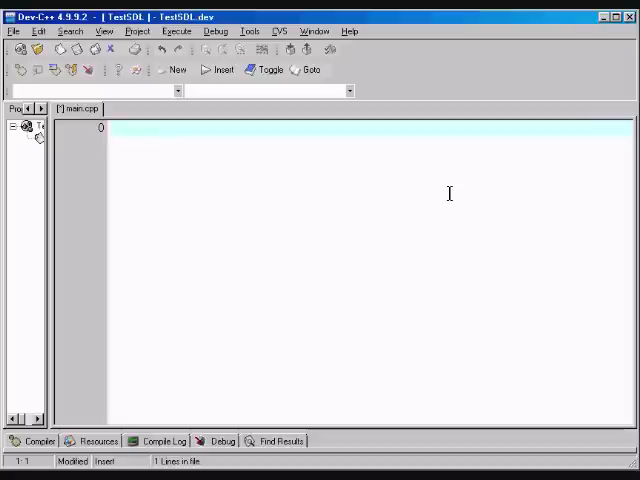
# - Type #include <SDL/SDL.h> as the first line of main.cpp
pyautogui.write('#in')
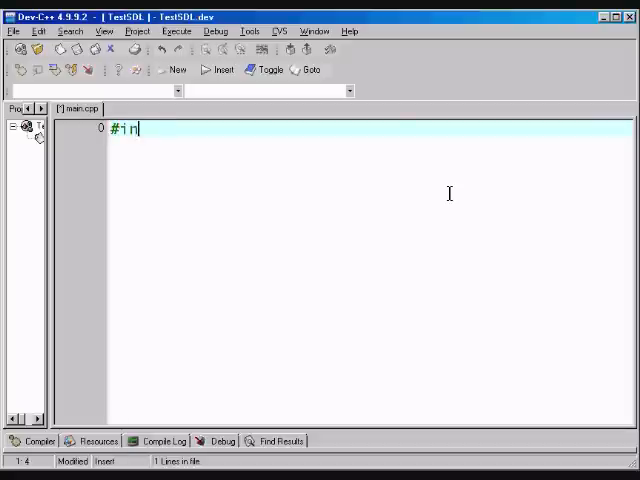
pyautogui.write('clude <')
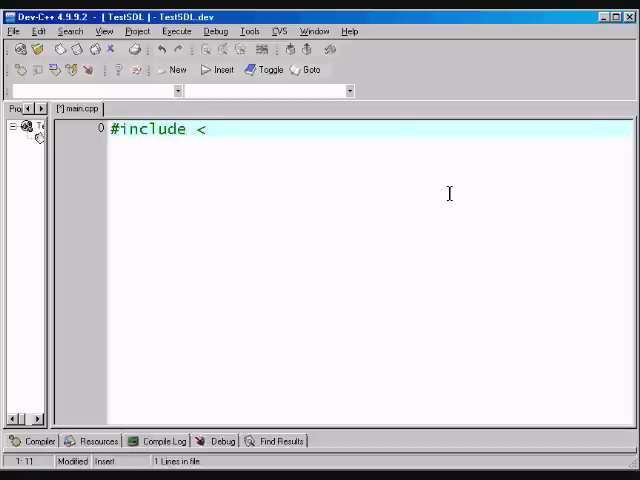
pyautogui.write('SDL/')
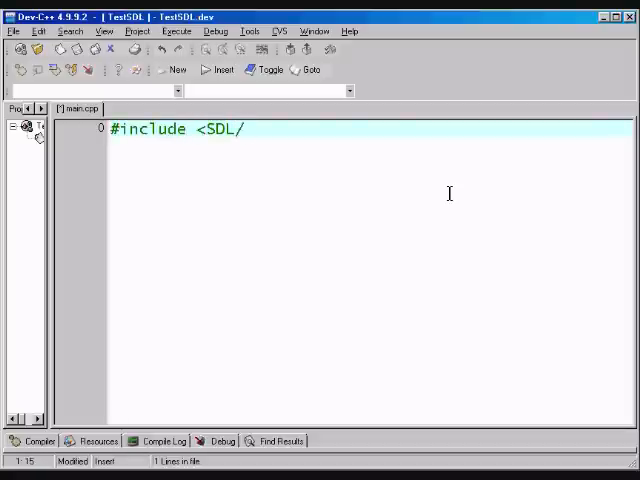
pyautogui.write('SD')
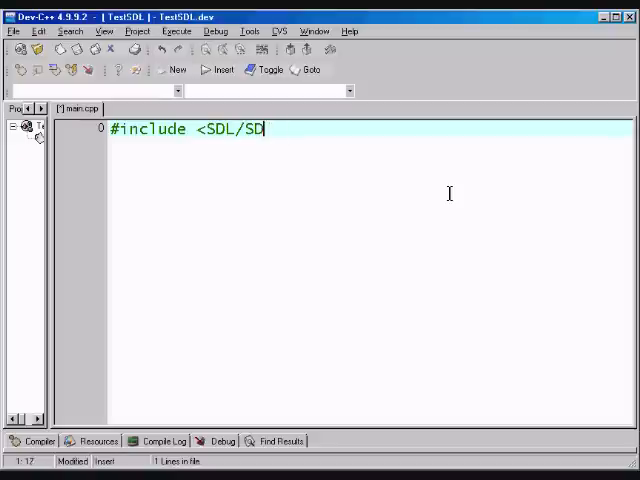
pyautogui.write('L.h>')
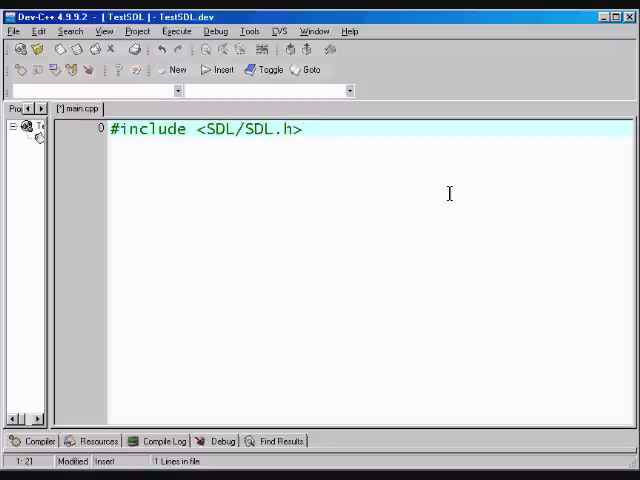
pyautogui.doubleClick(216, 129)
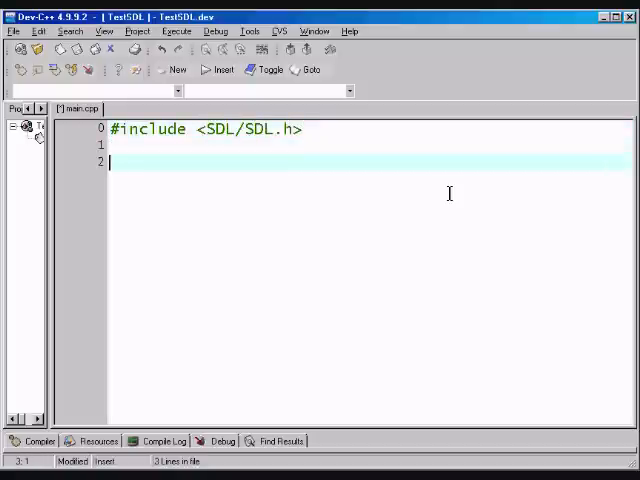
# - Write int main(int argc, char *argv[]) with braces and return 0; inside
pyautogui.write('int mai')
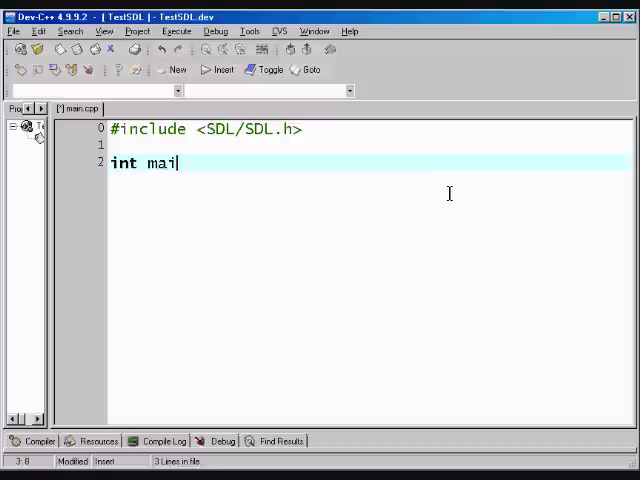
pyautogui.write('n(int argc, char *ar')
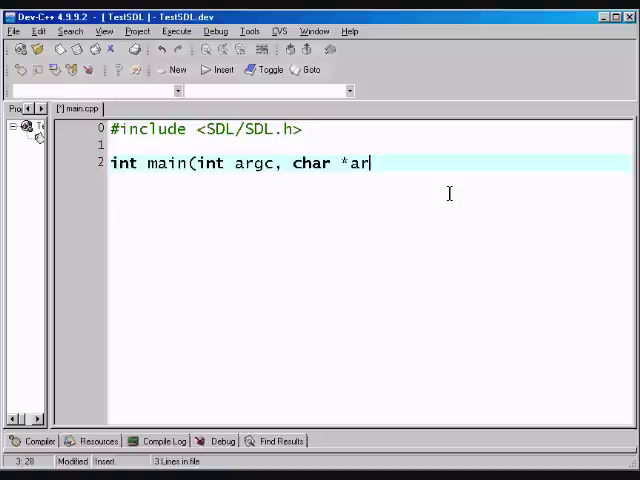
pyautogui.write('gv[]')
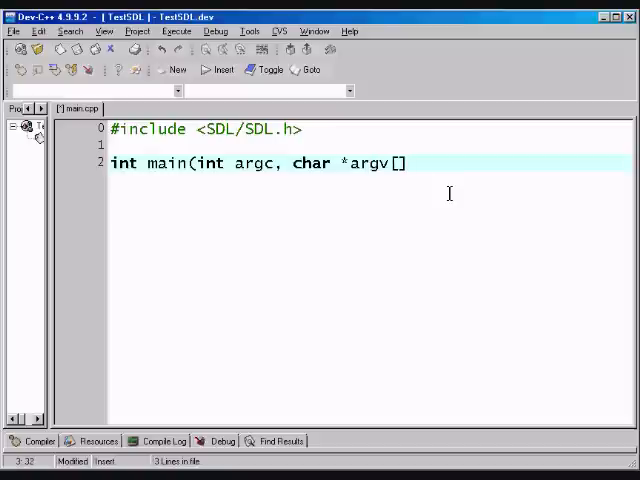
pyautogui.write('{')
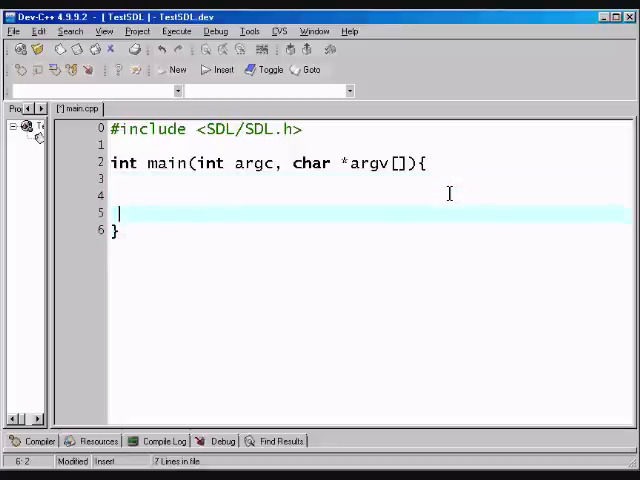
pyautogui.write('return 0;')
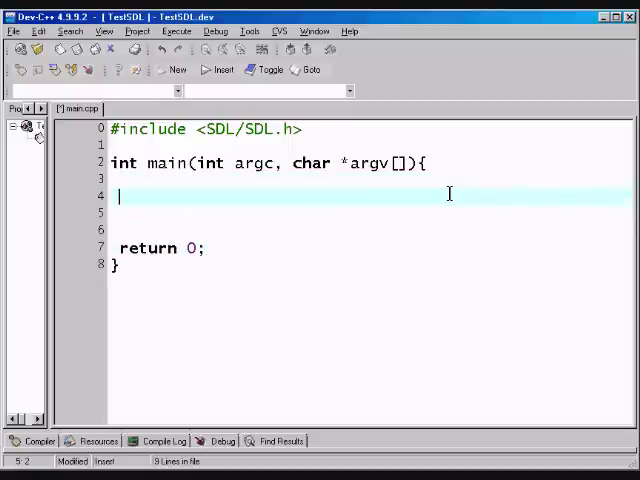
# - Declare SDL_Surface *screen = NULL; at the start of main
pyautogui.write('SDL')
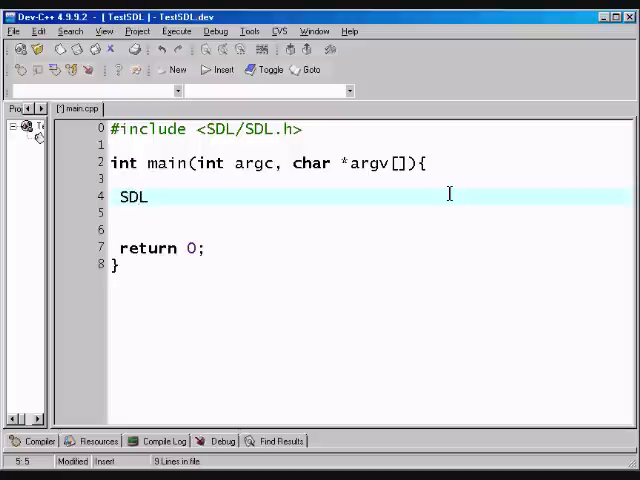
pyautogui.write('_')
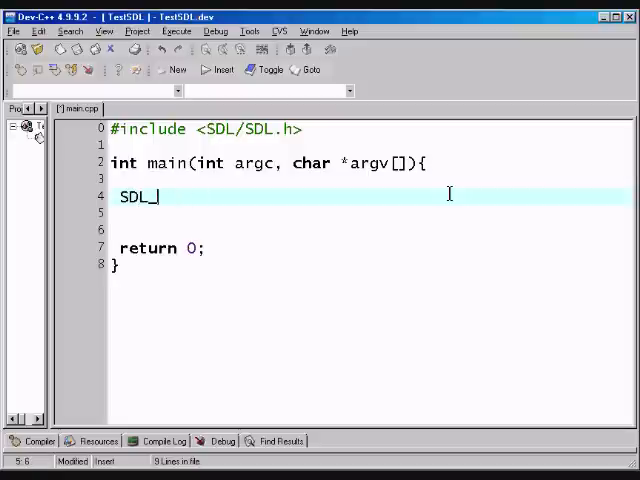
pyautogui.write('Surface')
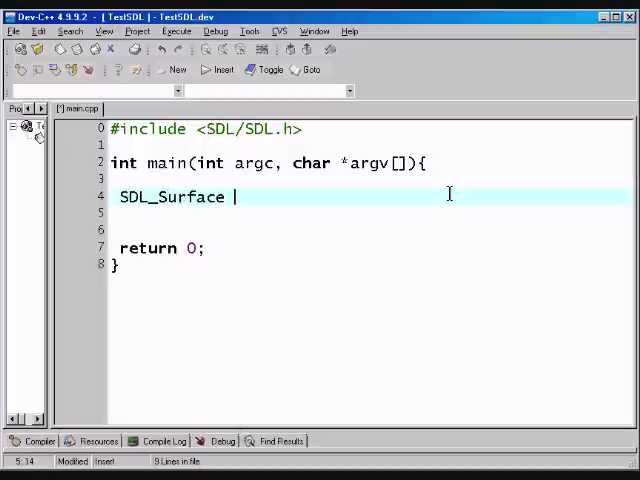
pyautogui.write('*s')
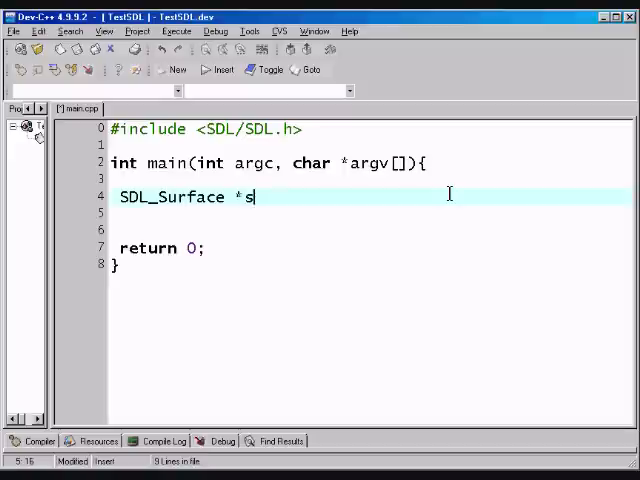
pyautogui.write('creen')
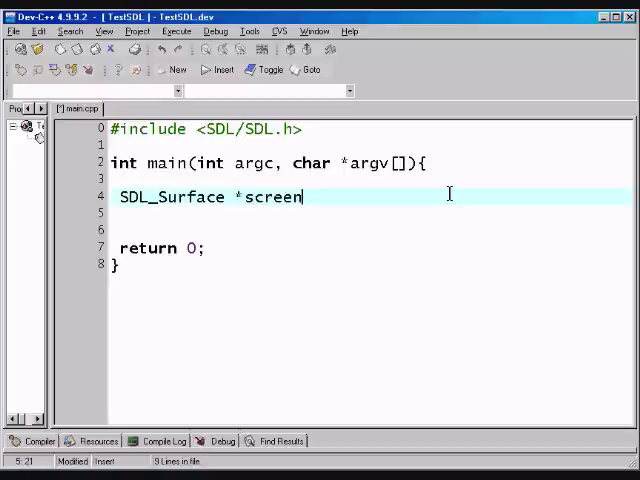
pyautogui.write(';')
pyautogui.click(370, 213)
pyautogui.write('SDL_')
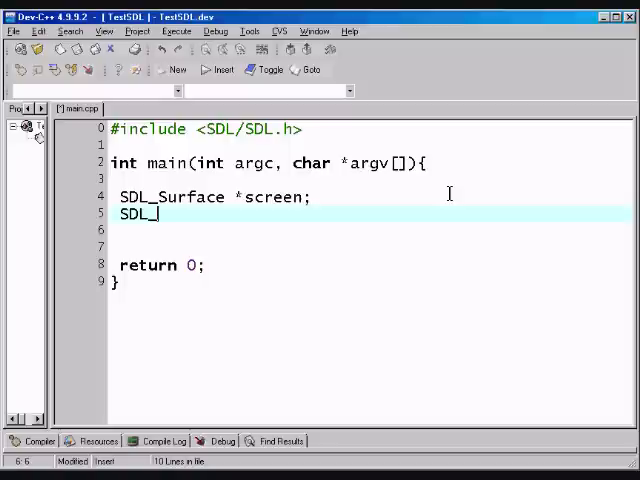
# - Declare SDL_Surface *hello = NULL; on the following line
pyautogui.write('Surface')
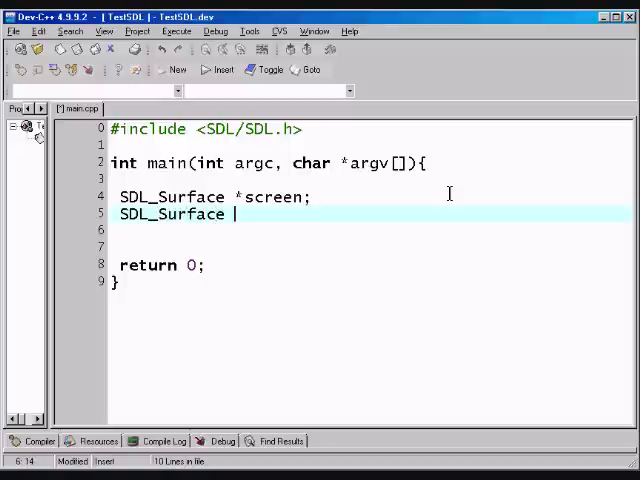
pyautogui.write('*')
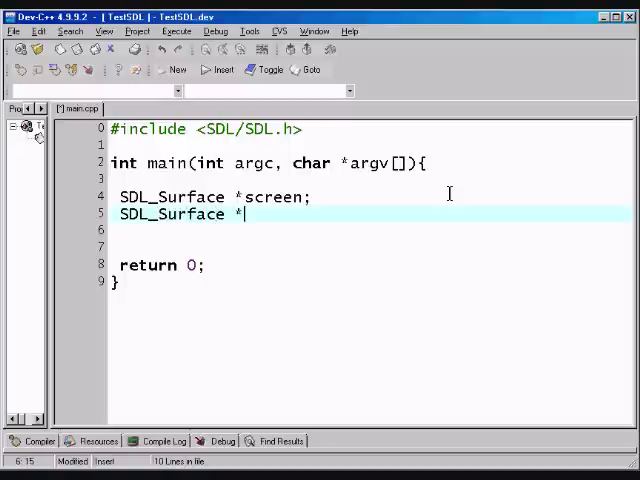
pyautogui.write('hello;')
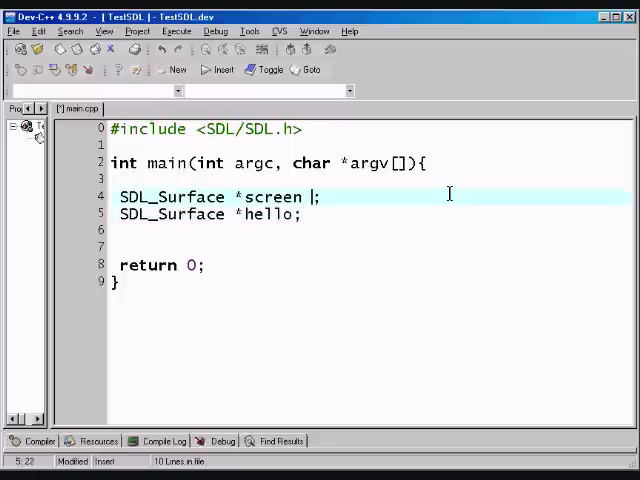
pyautogui.write('= NULL;')
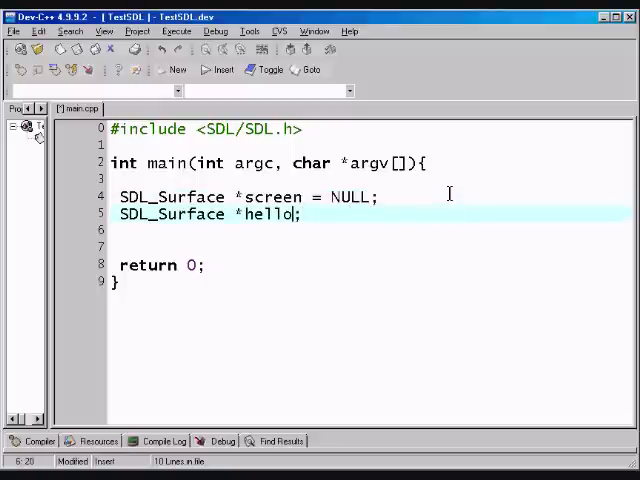
pyautogui.write('=NULL')
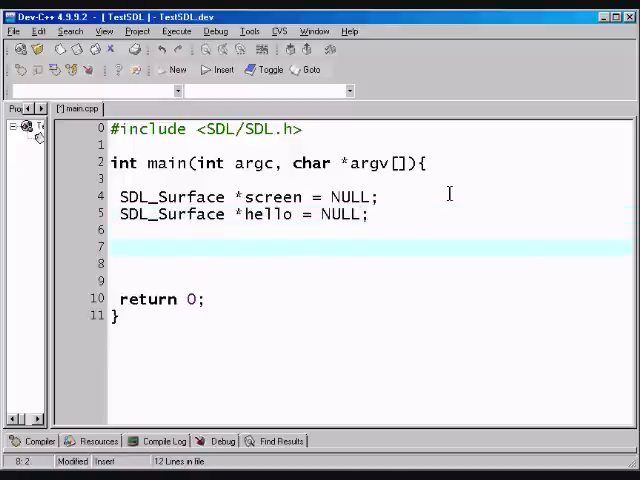
# - Type SDL_Init(SDL_INIT_EVERYTHING); below the surface declarations
pyautogui.write('SDL_')
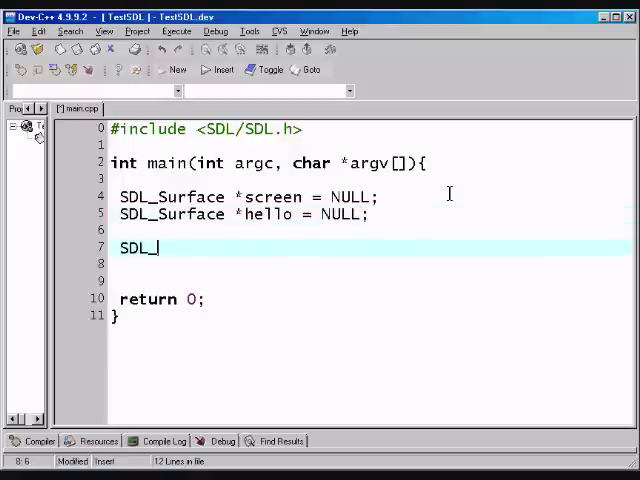
pyautogui.write('Init(')
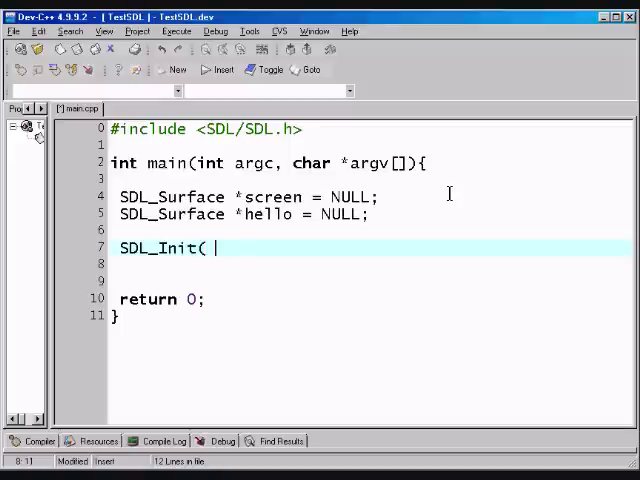
pyautogui.write('SDL_INI')
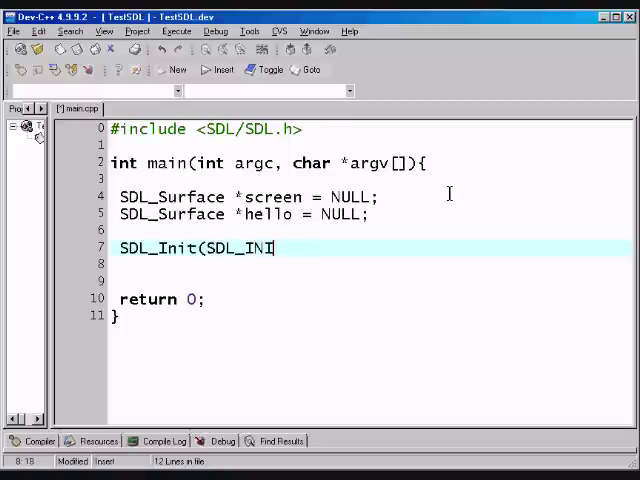
pyautogui.write('T_')
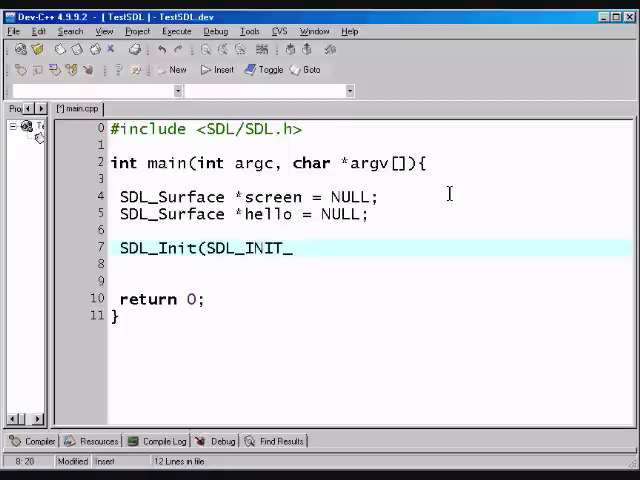
pyautogui.write('EVERYTHING);')
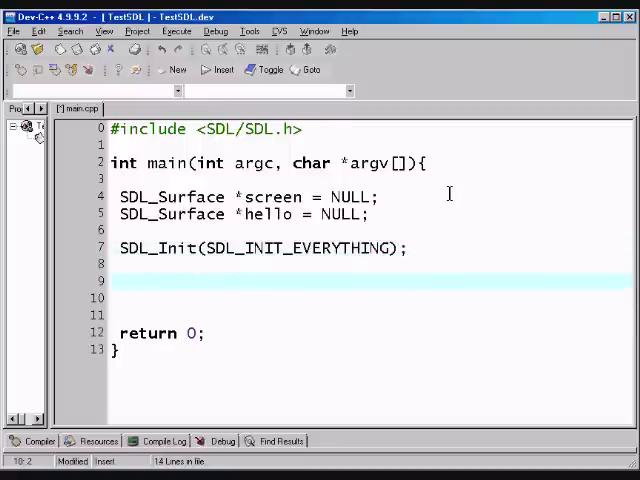
# - Add screen = SDL_SetVideoMode(640, 480, 32, 0); and remove the extra blank line
pyautogui.write('scree')
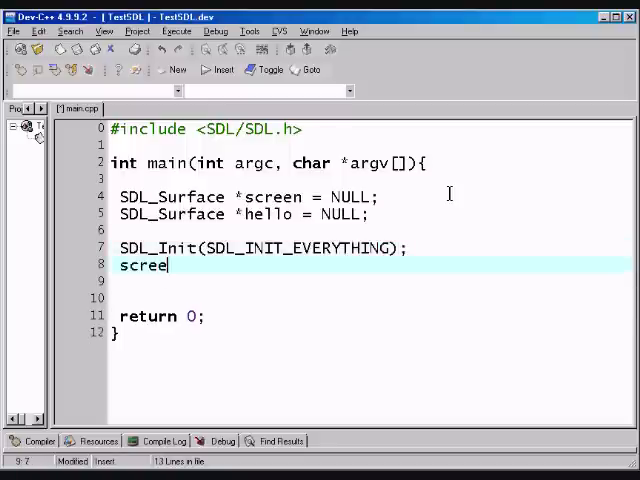
pyautogui.write('n =')
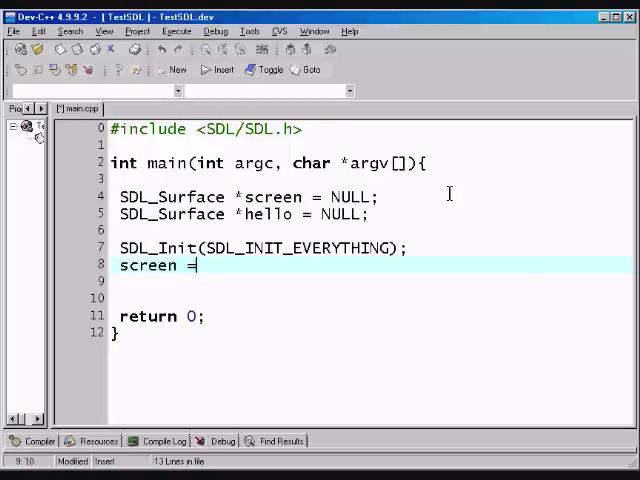
pyautogui.write('SDL')
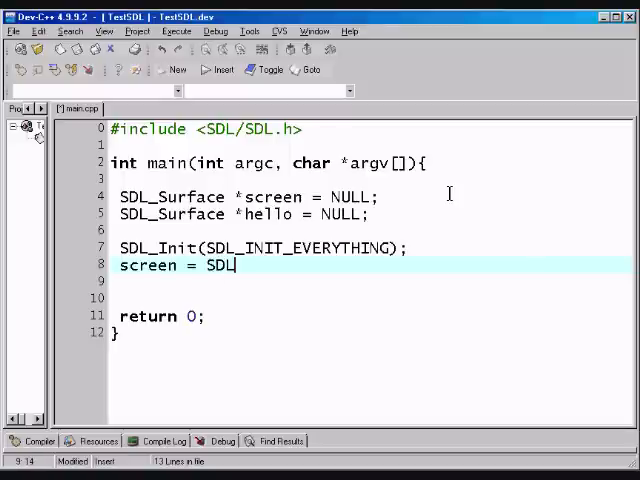
pyautogui.write('_Set')
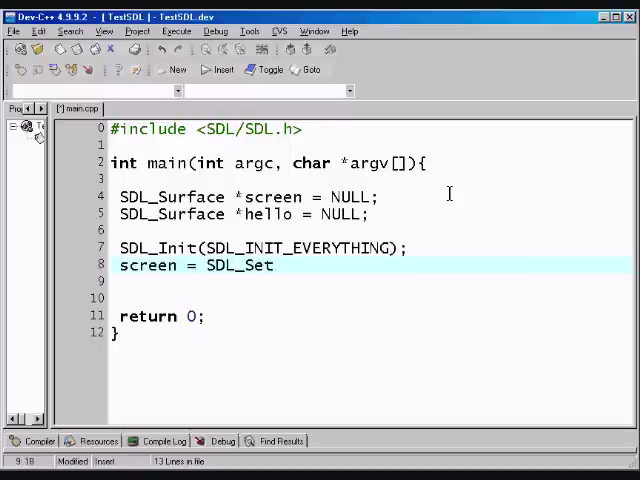
pyautogui.write('VideoMode(6')
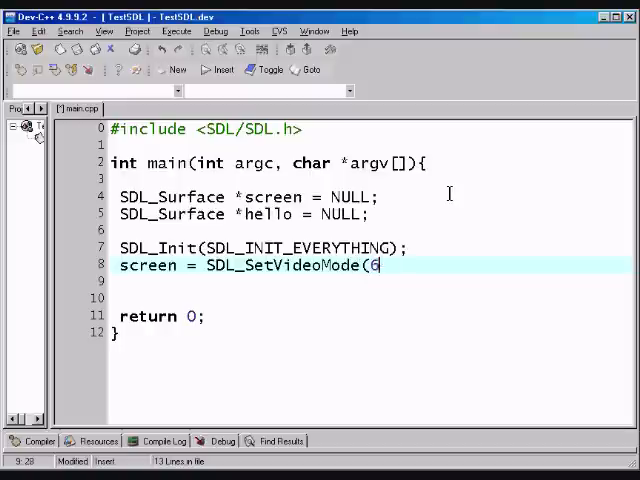
pyautogui.write('40,')
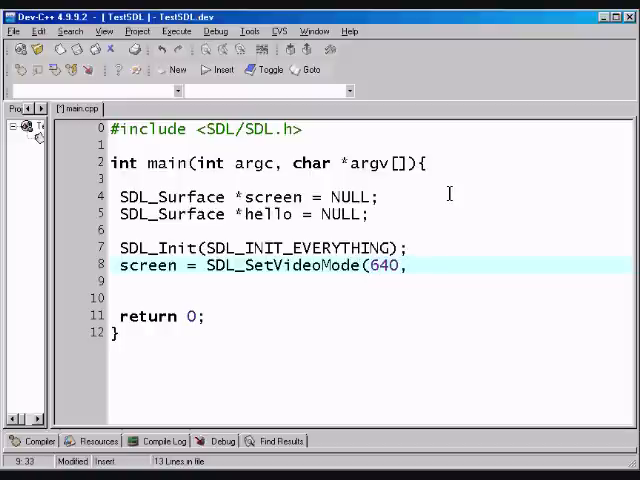
pyautogui.write('480,')
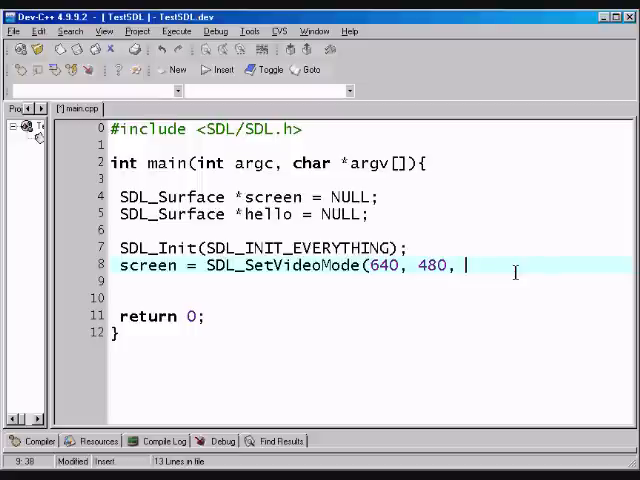
pyautogui.write('32')
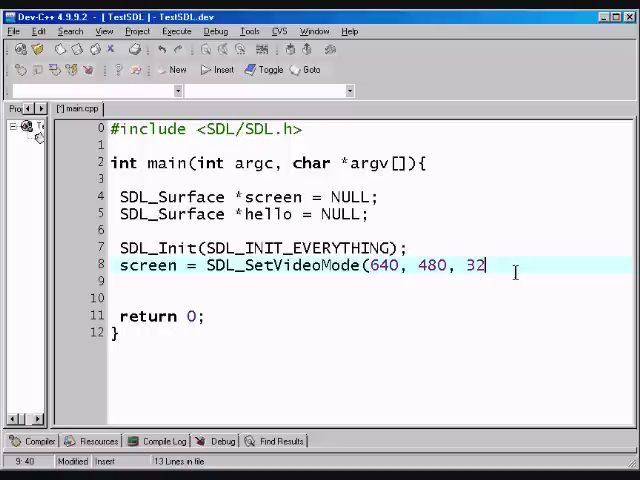
pyautogui.write(',')
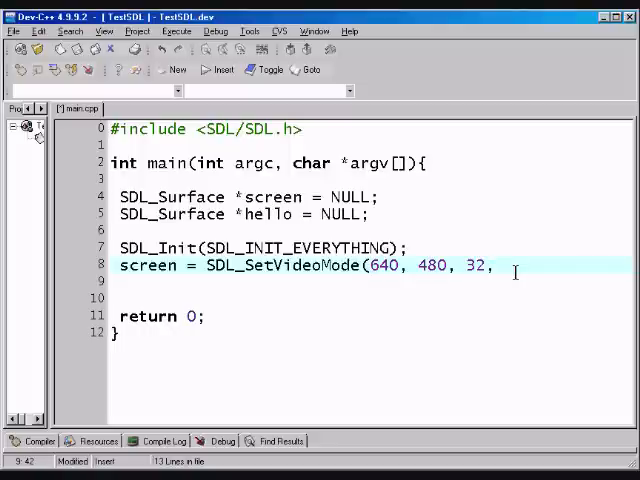
pyautogui.write('0)')
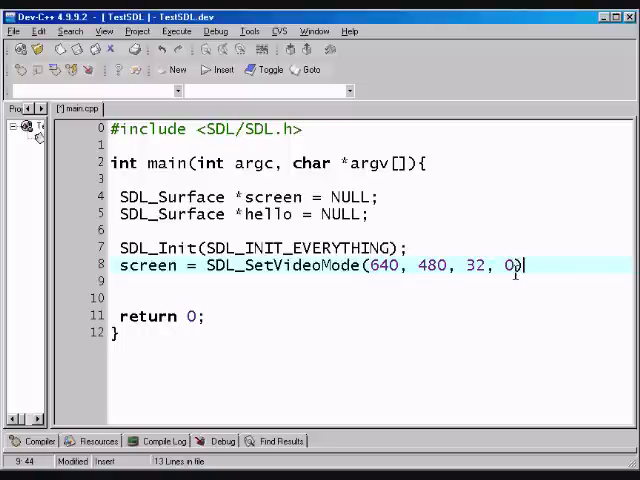
pyautogui.write(';')
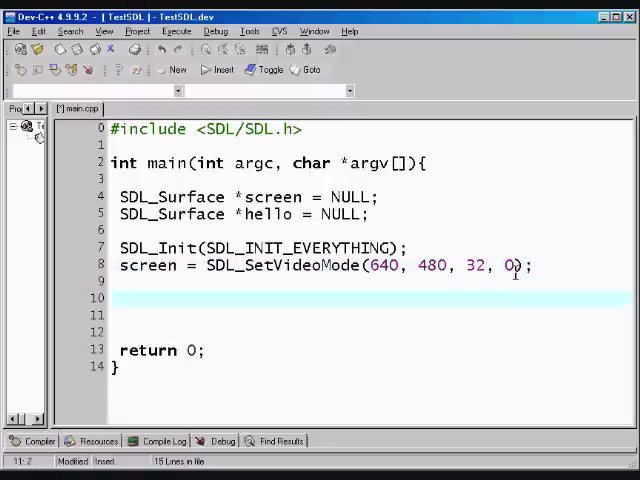
pyautogui.press('Backspace')
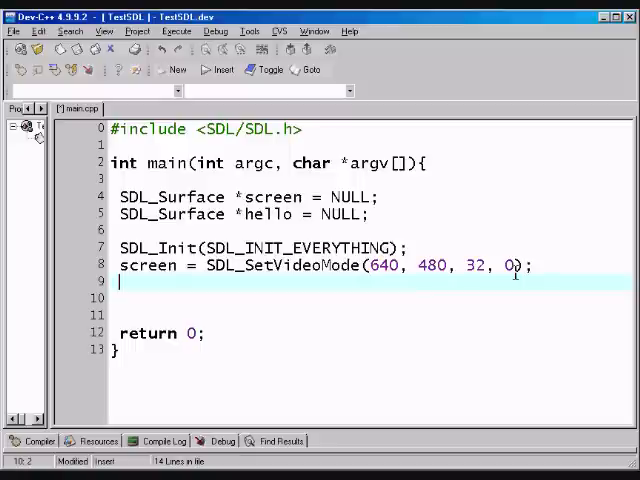
pyautogui.press('Left')
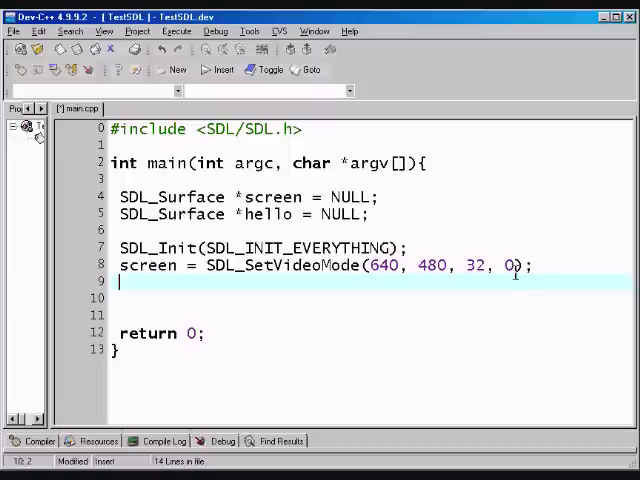
# - Type hello = SDL_LoadBMP("hello.bmp"); on line 9
pyautogui.write('hello =')
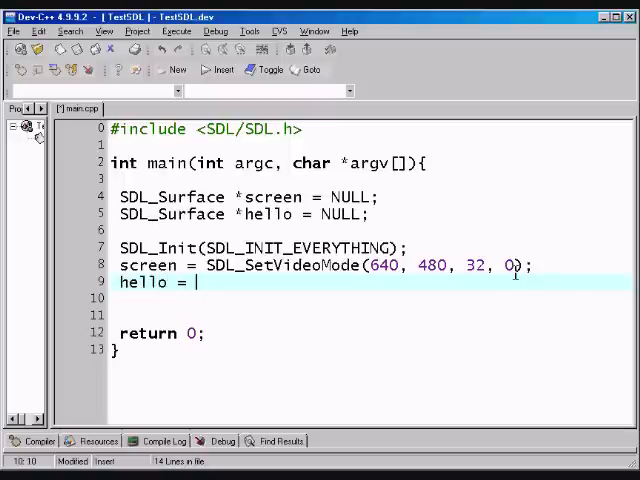
pyautogui.write('SDL_')
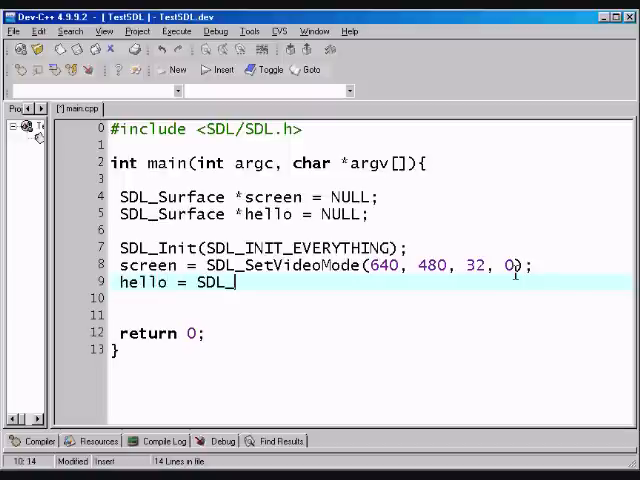
pyautogui.write('LoadB')
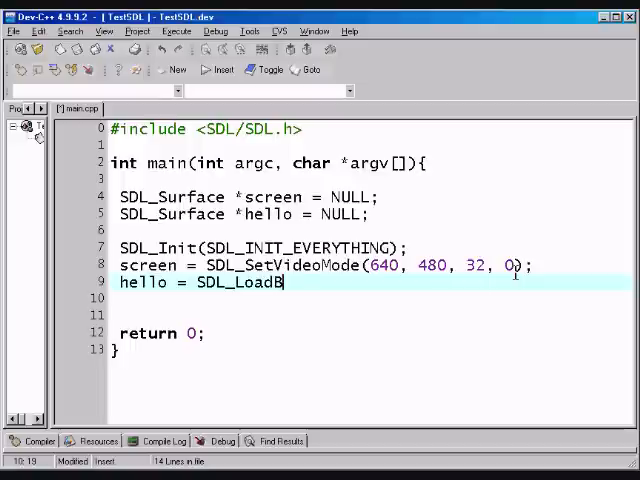
pyautogui.write('MP')
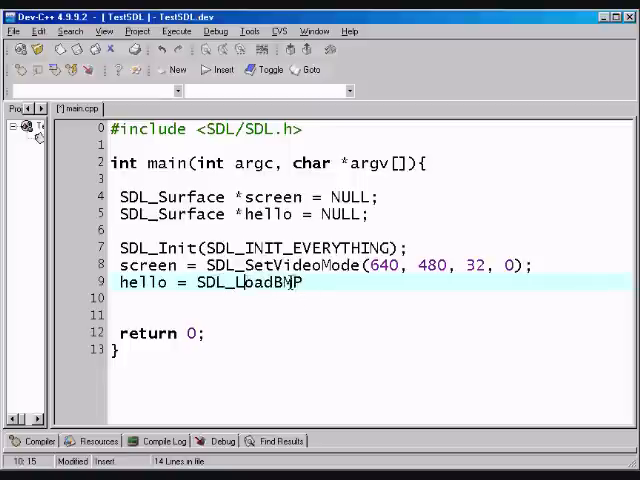
pyautogui.write('(')
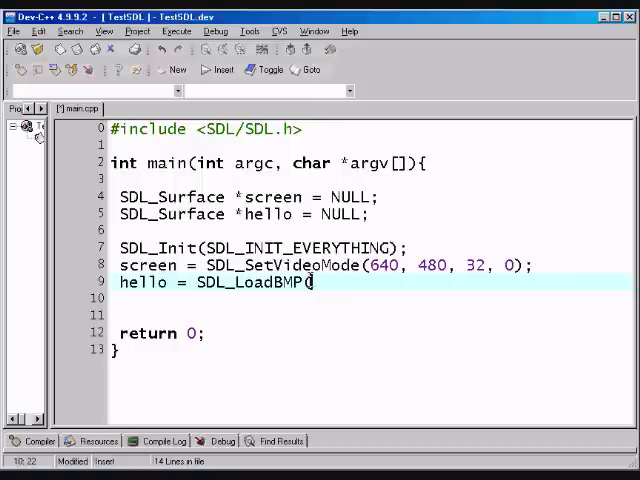
pyautogui.write('"hel')
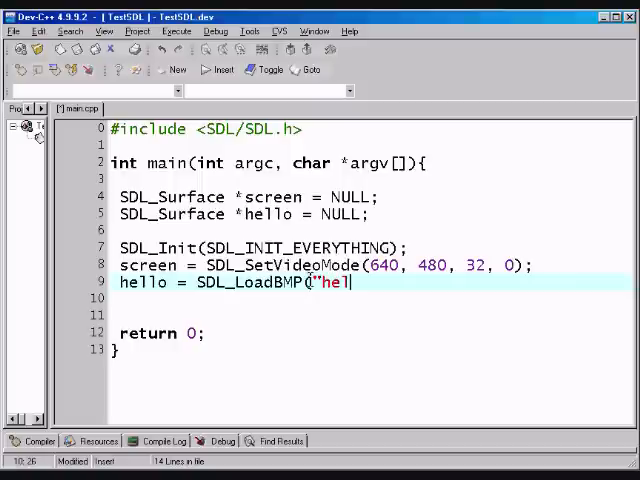
pyautogui.write('lo.bmp')
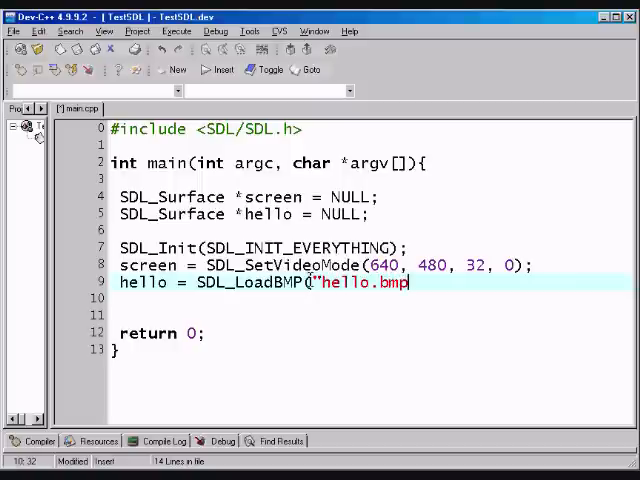
pyautogui.write('")')
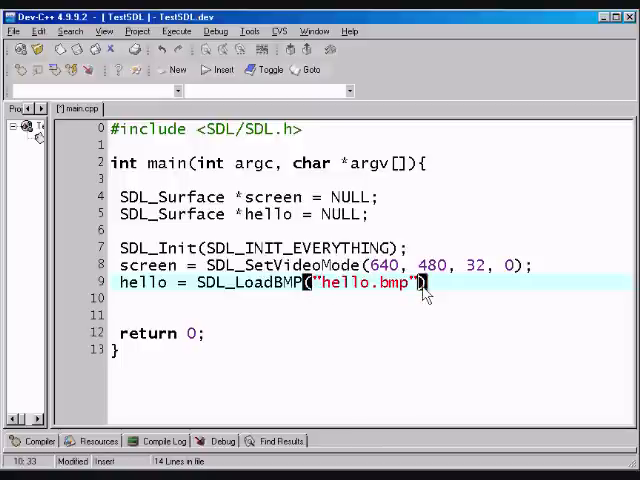
pyautogui.write(';')
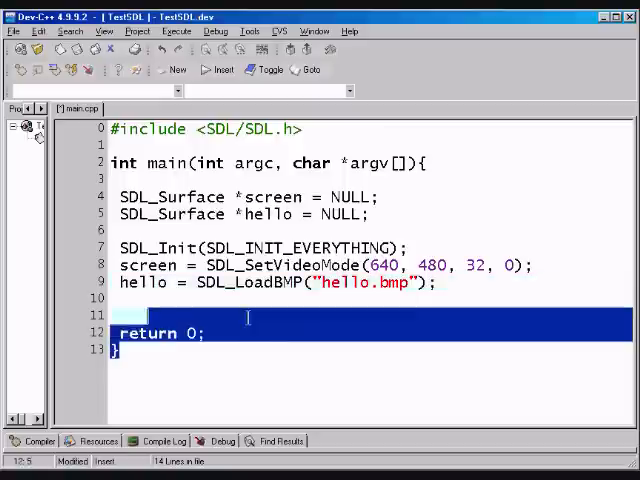
# - Set the editor font size to 18 in Editor Options
pyautogui.click(249, 31)
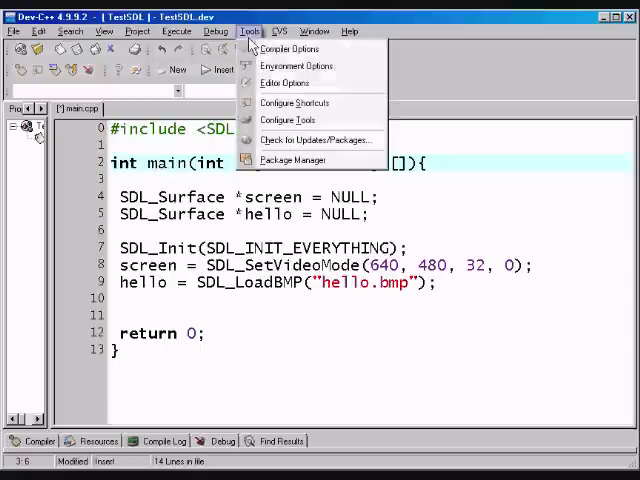
pyautogui.click(284, 82)
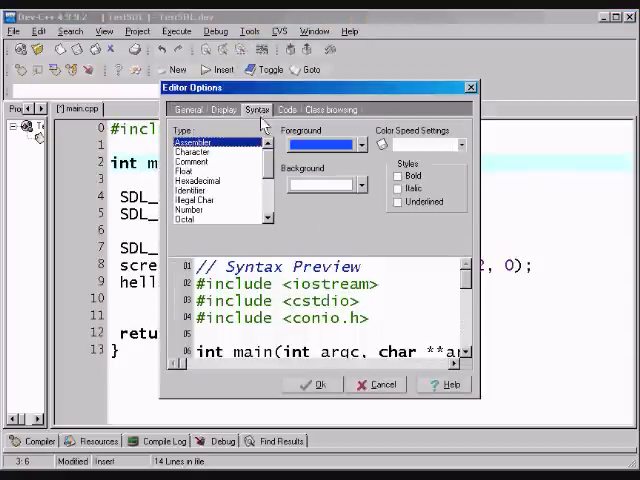
pyautogui.click(222, 109)
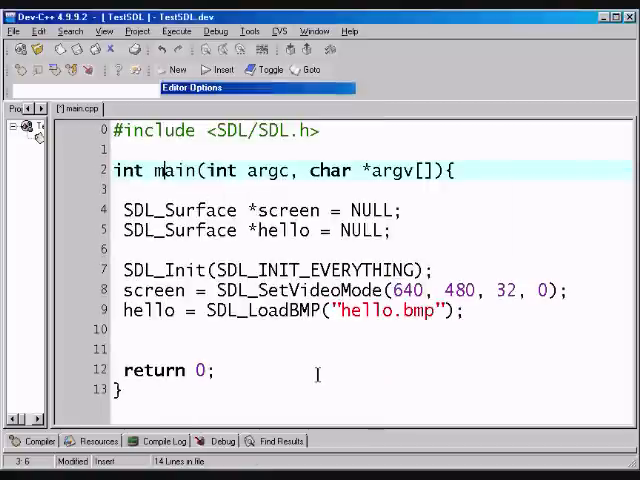
pyautogui.click(122, 389)
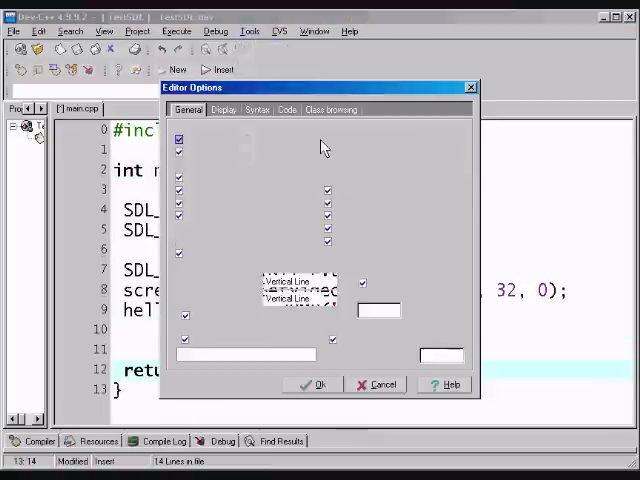
pyautogui.click(222, 109)
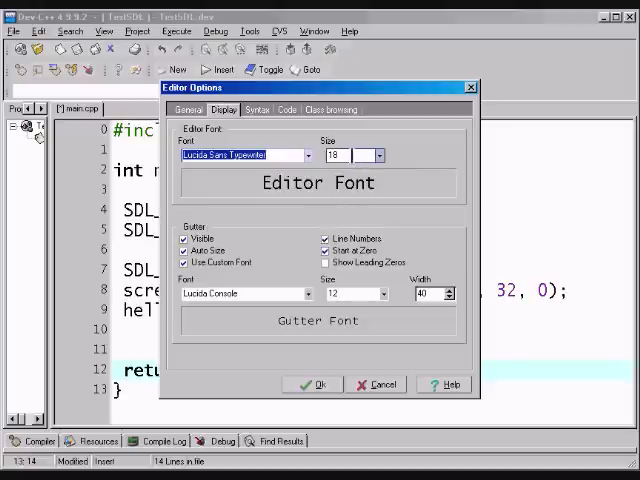
pyautogui.click(374, 155)
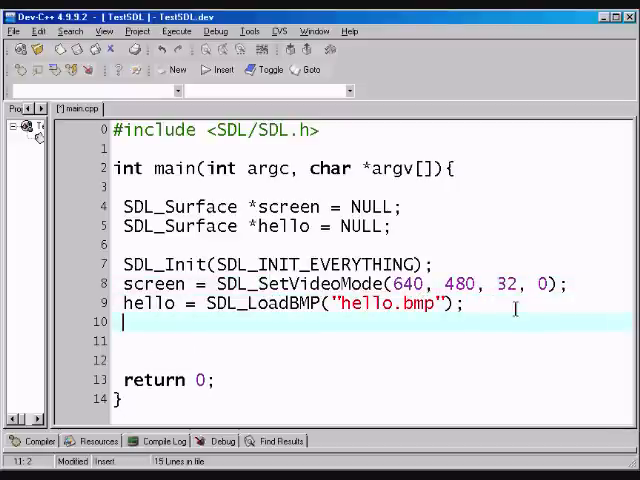
# - On a new line, add SDL_BlitSurface(hello, NULL, screen, NULL);
pyautogui.press('Return')
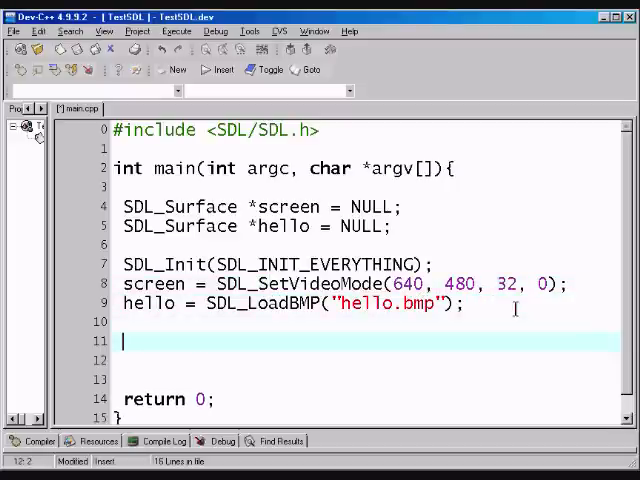
pyautogui.write('SDL_B')
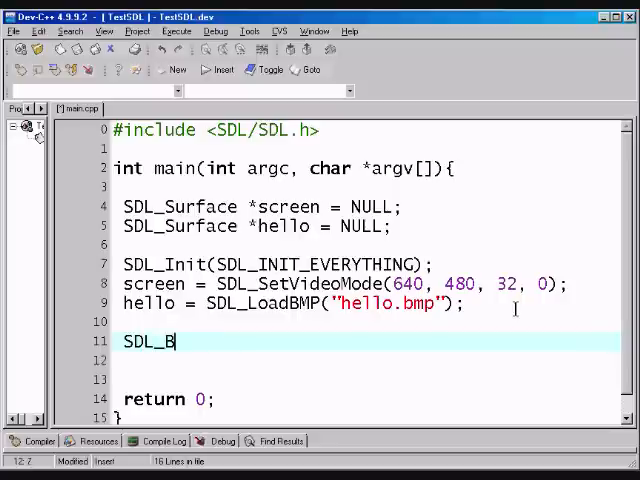
pyautogui.write('litSurfa')
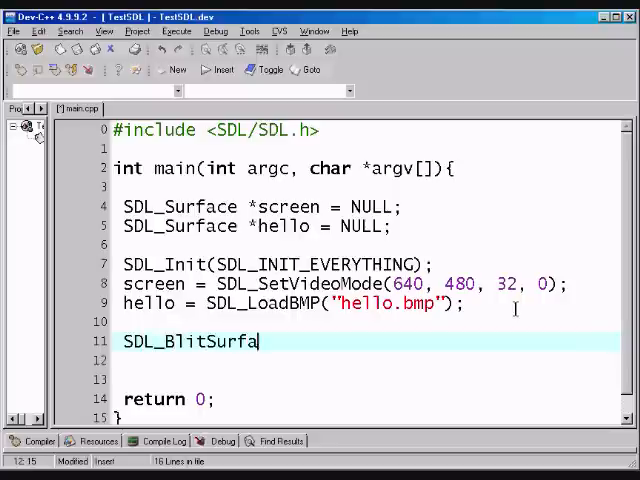
pyautogui.write('ce(')
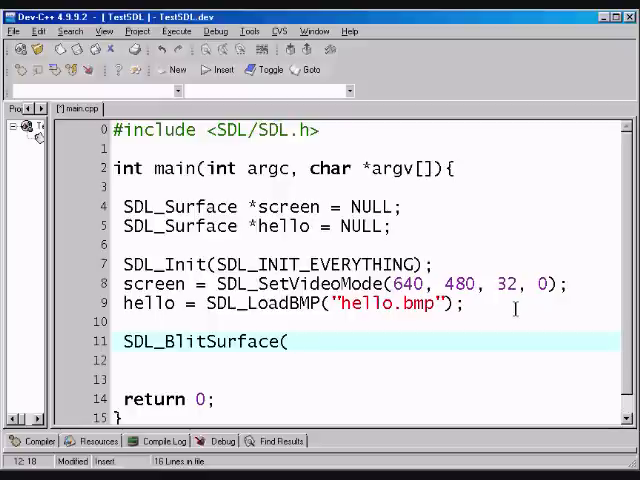
pyautogui.write('hello, NULL,')
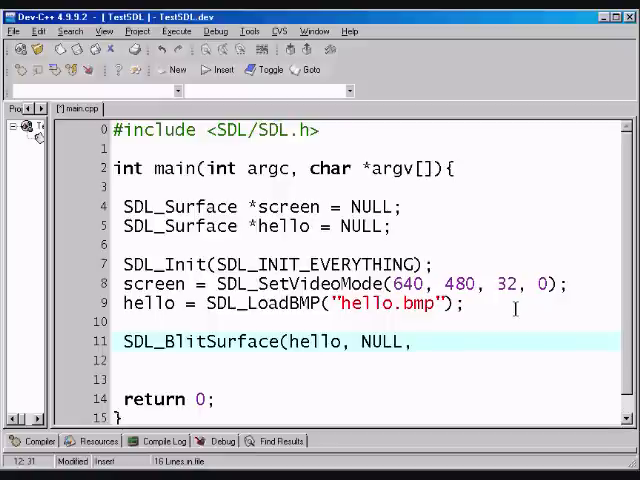
pyautogui.write('sce')
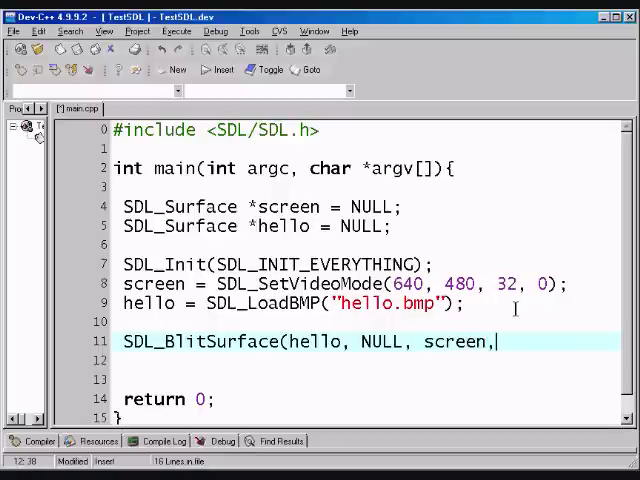
pyautogui.write('NULL);')
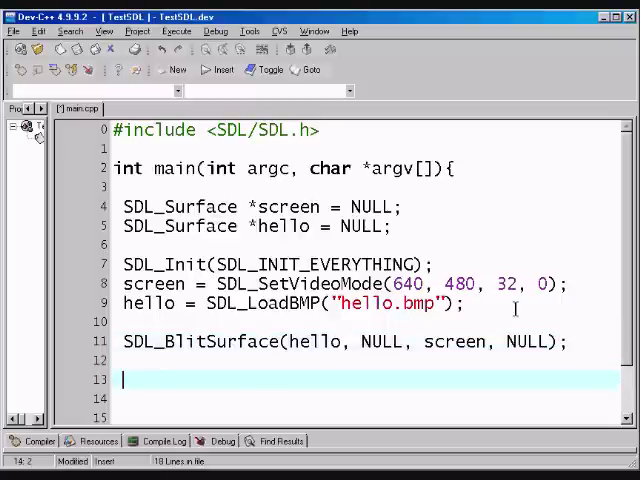
# - Add SDL_Flip(screen); on the next line
pyautogui.write('SDL')
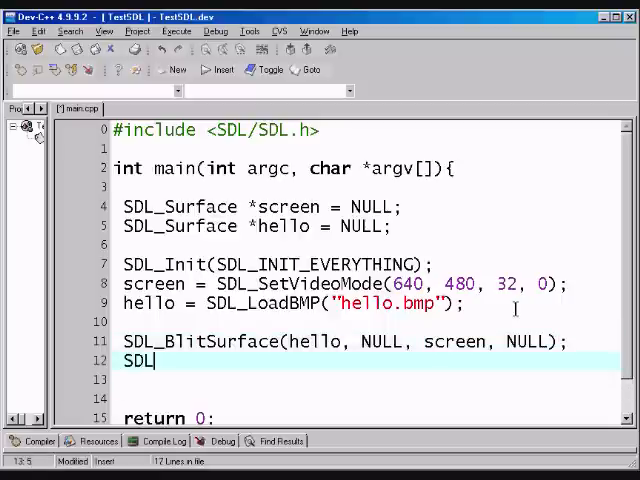
pyautogui.write('_')
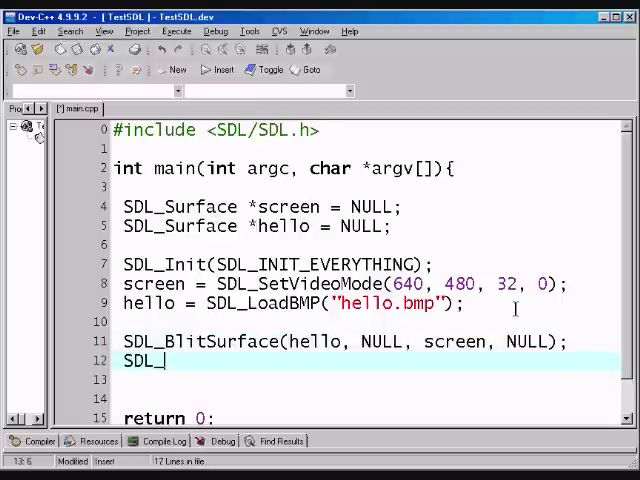
pyautogui.write('Flip(screen);')
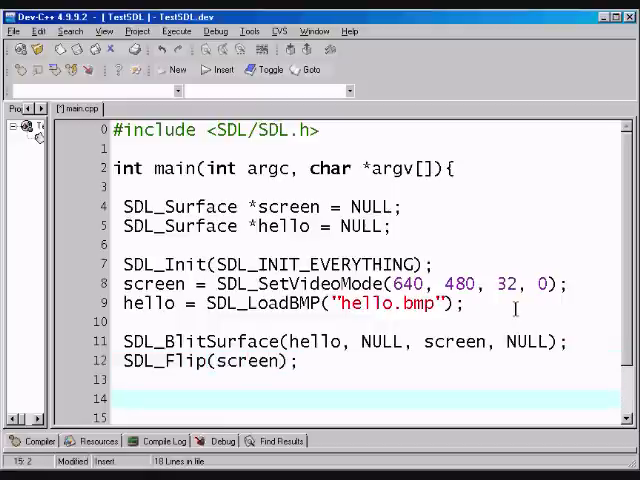
# - Type SDL_Delay(3000); after SDL_Flip and place the cursor on blank line 15
pyautogui.write('SDL_')
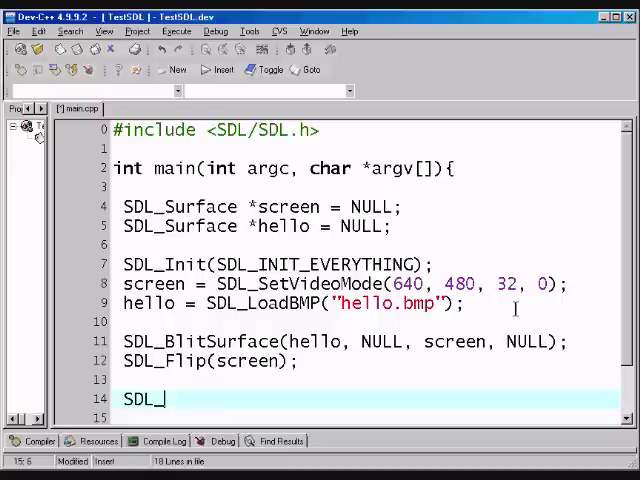
pyautogui.write('D')
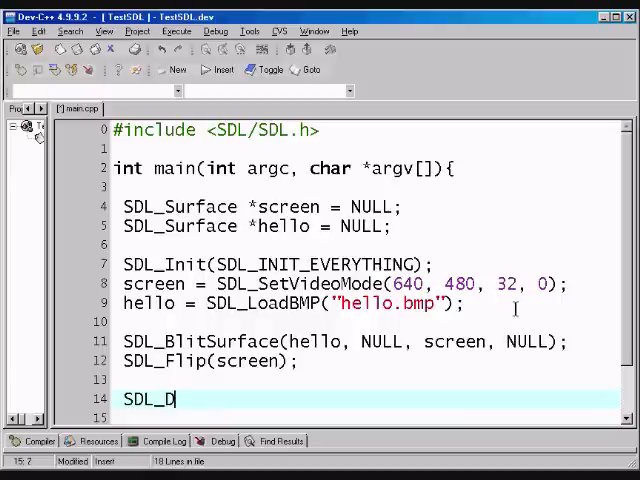
pyautogui.write('elay(')
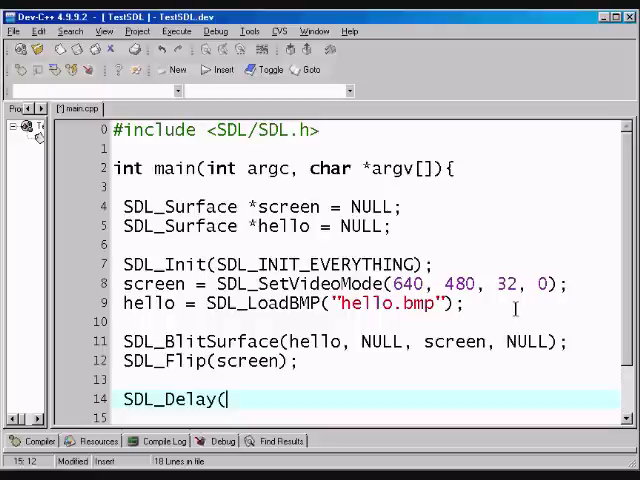
pyautogui.write('2')
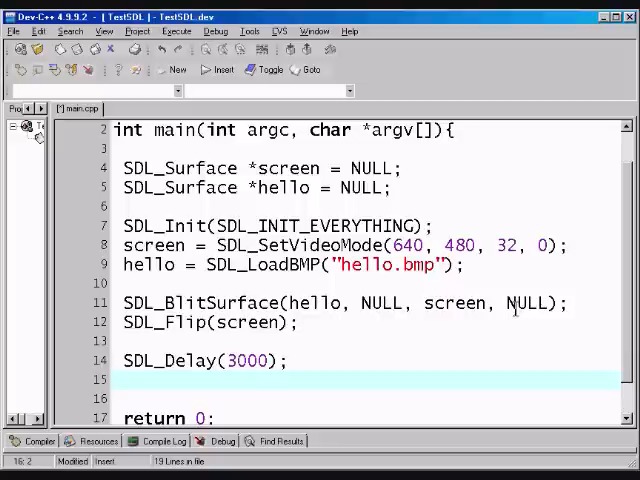
pyautogui.click(122, 380)
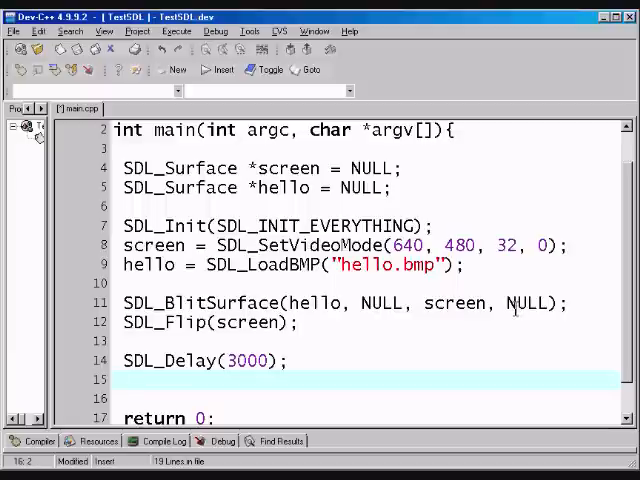
# - Add SDL_FreeSurface(hello); and SDL_Quit(); after the delay in main.cpp
pyautogui.write('SDL')
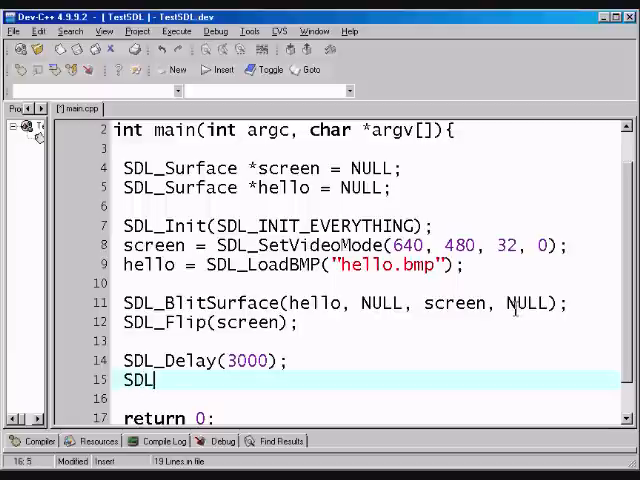
pyautogui.write('_Fre')
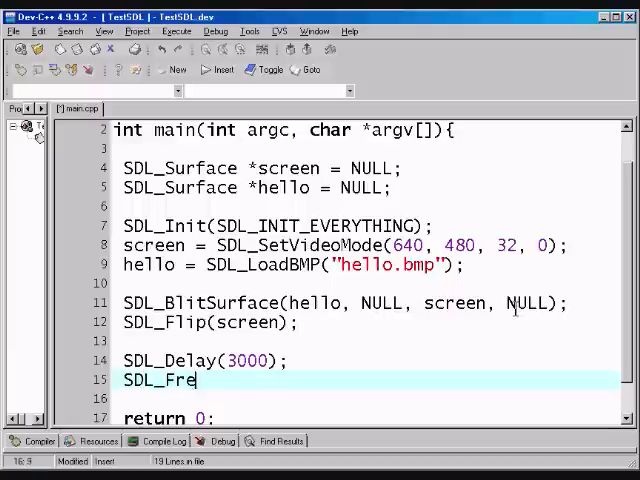
pyautogui.write('eSurface')
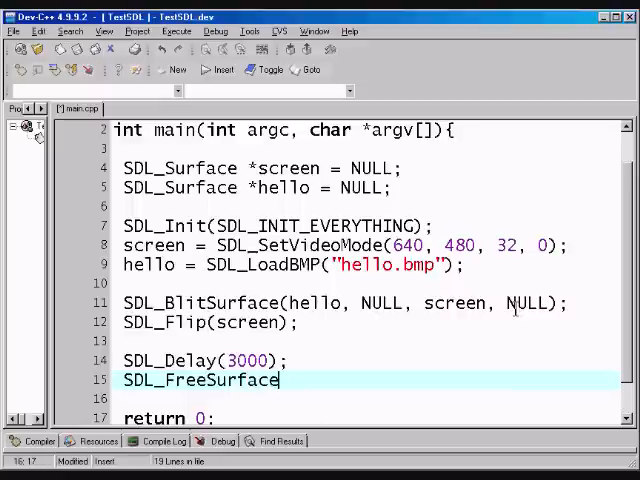
pyautogui.write('(')
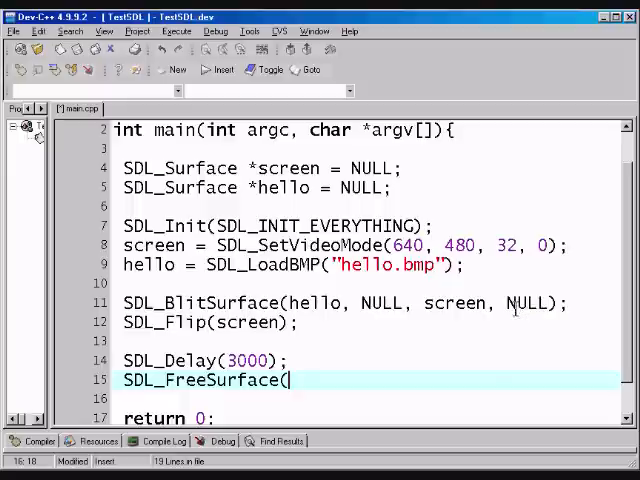
pyautogui.moveTo(524, 304)
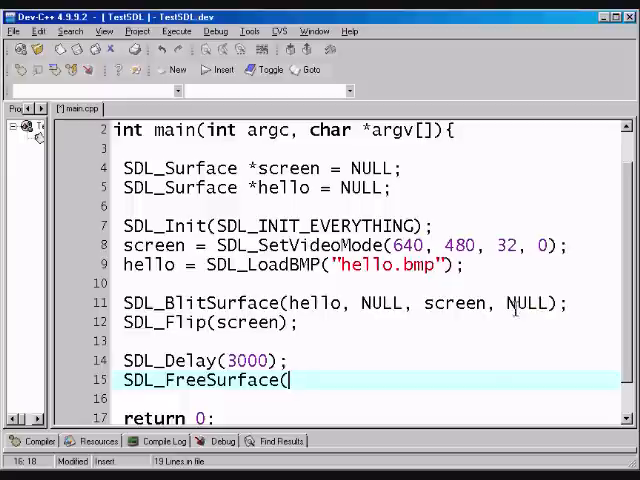
pyautogui.moveTo(524, 308)
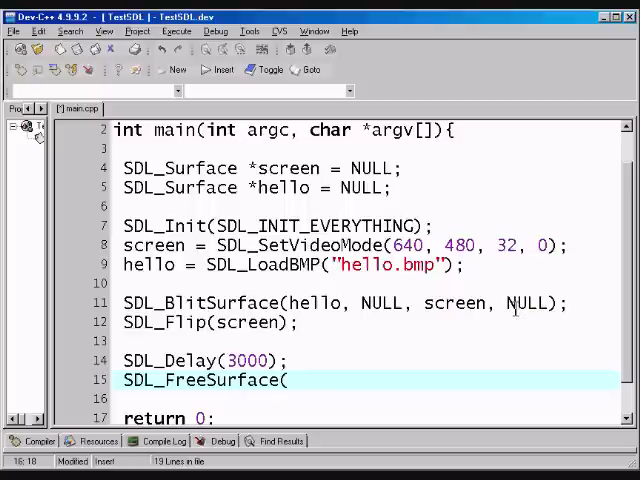
pyautogui.moveTo(520, 312)
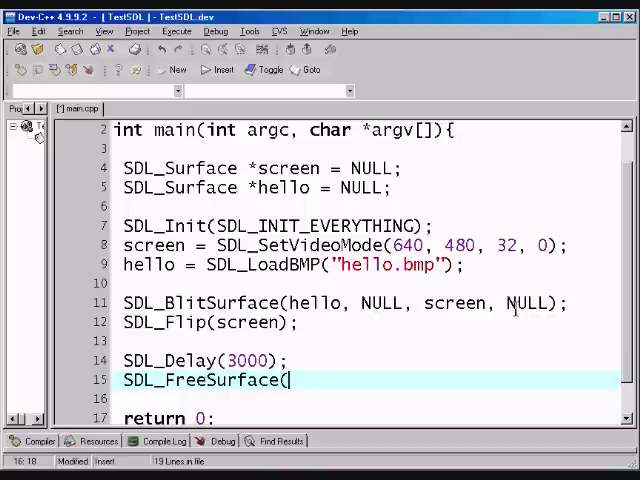
pyautogui.moveTo(515, 310)
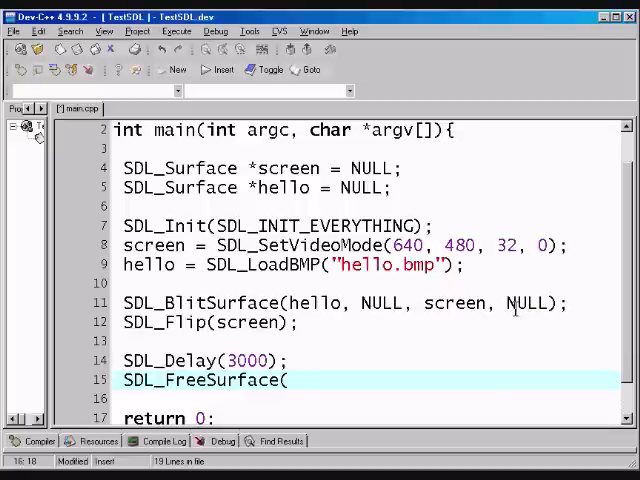
pyautogui.write('he')
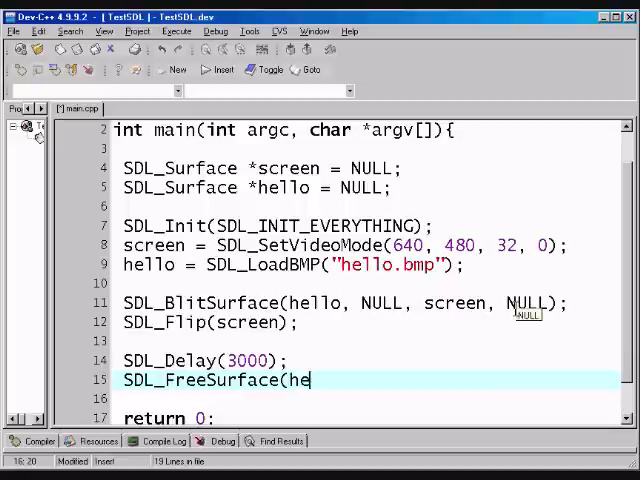
pyautogui.write('llo);')
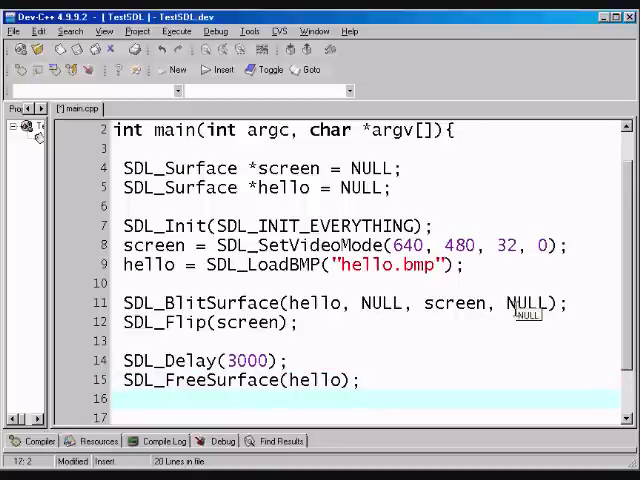
pyautogui.write('SDL_Q')
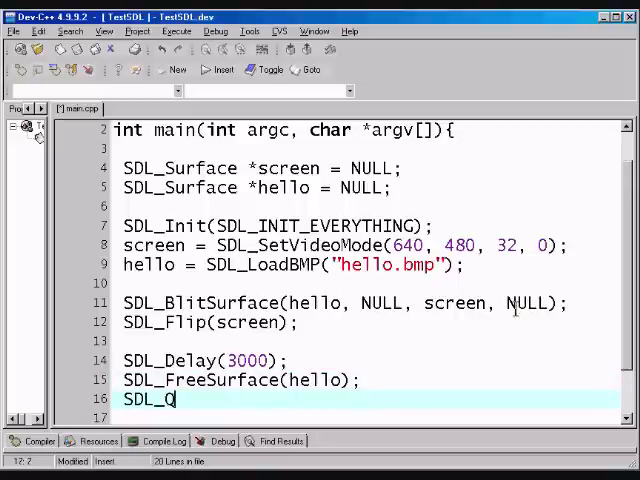
pyautogui.write('uit();')
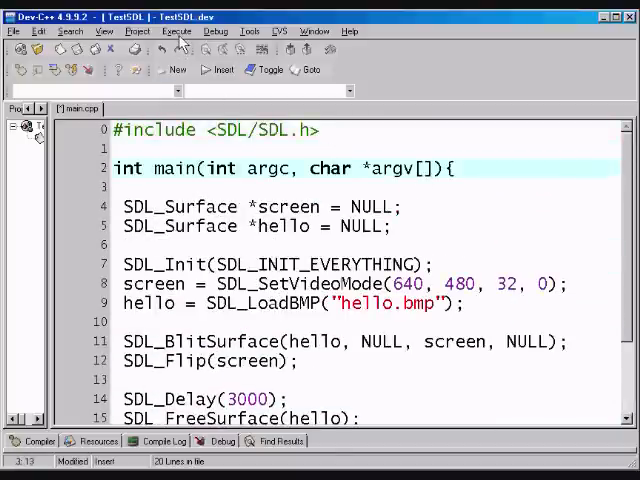
# - Compile & Run TestSDL, view hello.bmp in the SDL window, then close it
pyautogui.click(175, 31)
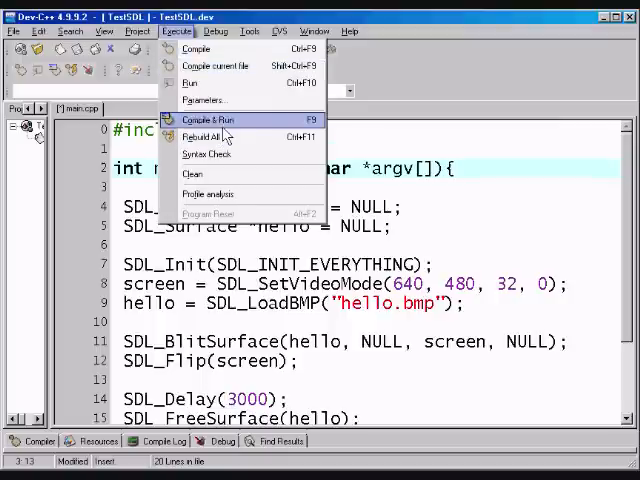
pyautogui.click(207, 119)
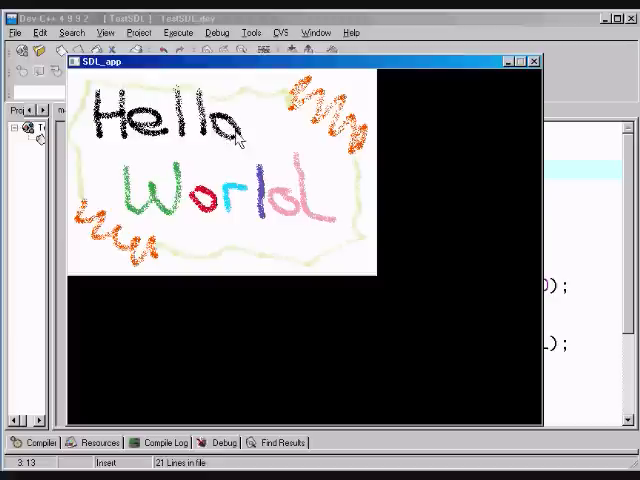
pyautogui.moveTo(278, 263)
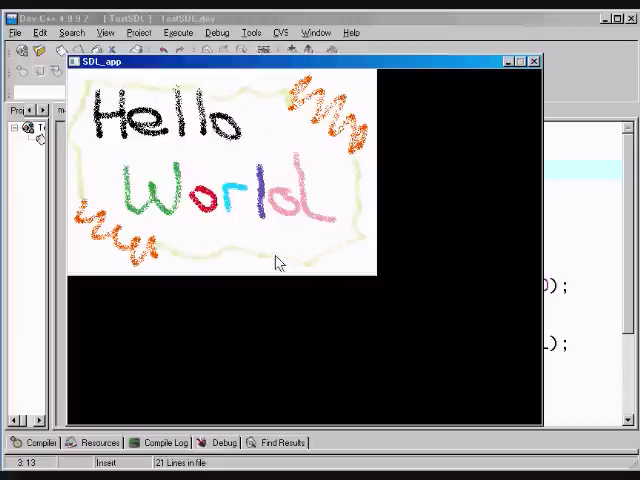
pyautogui.click(534, 60)
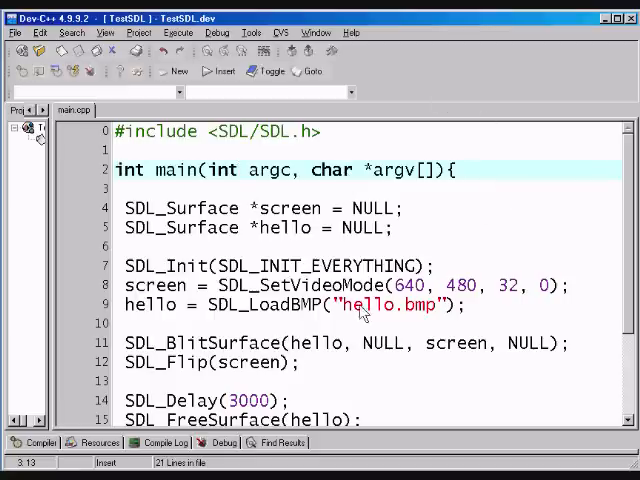
# - Change the delay to SDL_Delay(5000) and review the hello.bmp file name
pyautogui.scroll(-3)
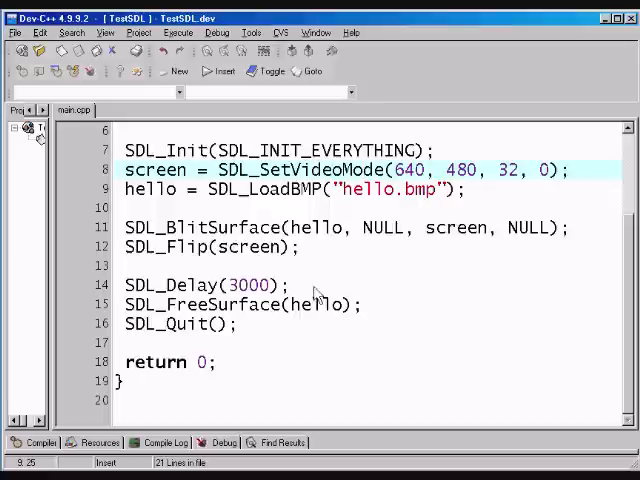
pyautogui.click(200, 285)
pyautogui.write('5')
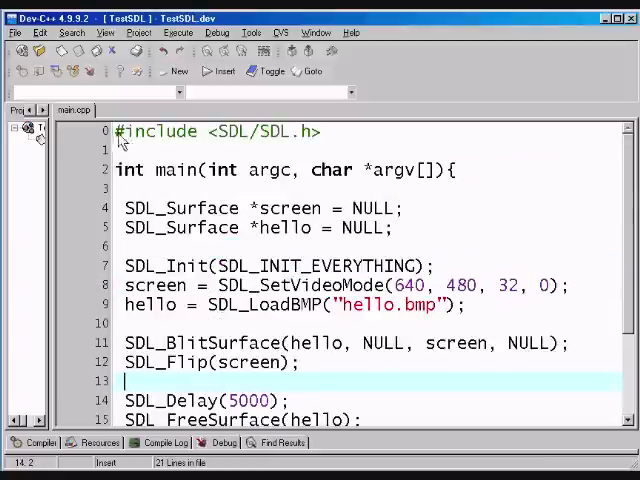
pyautogui.scroll(-3)
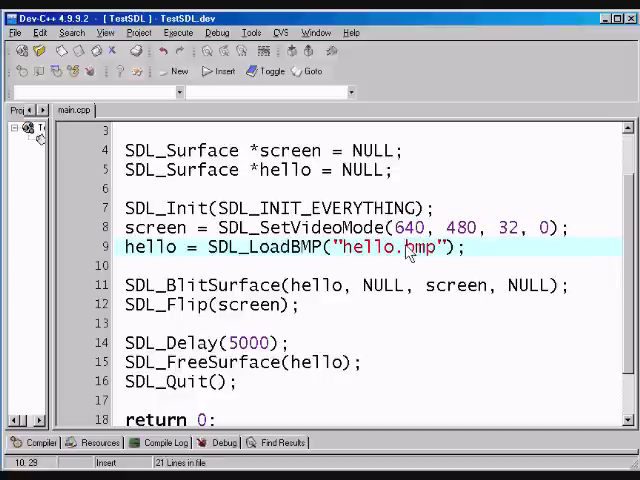
pyautogui.doubleClick(420, 247)
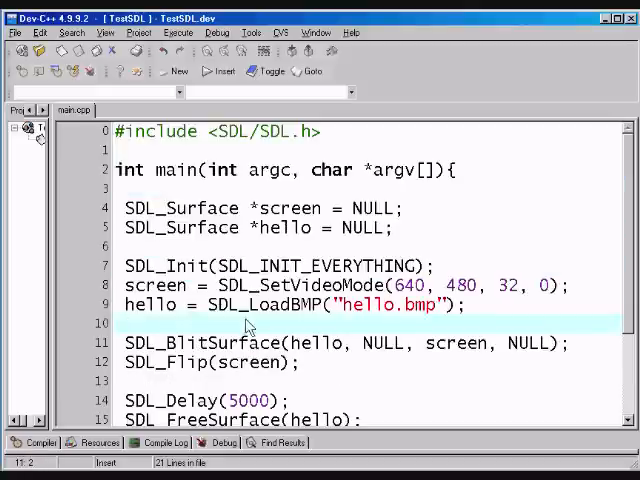
pyautogui.scroll(-3)
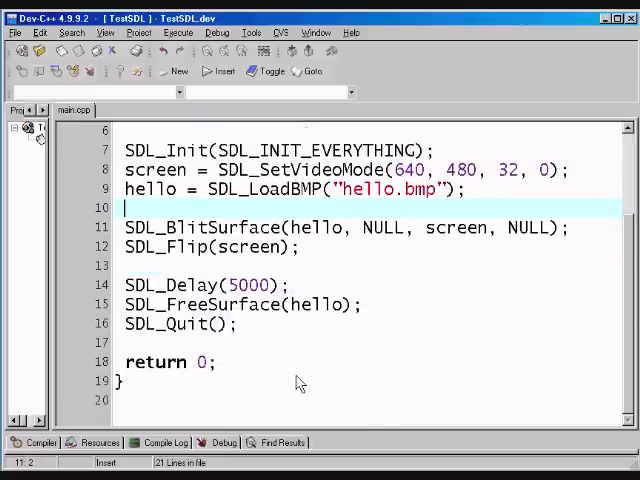